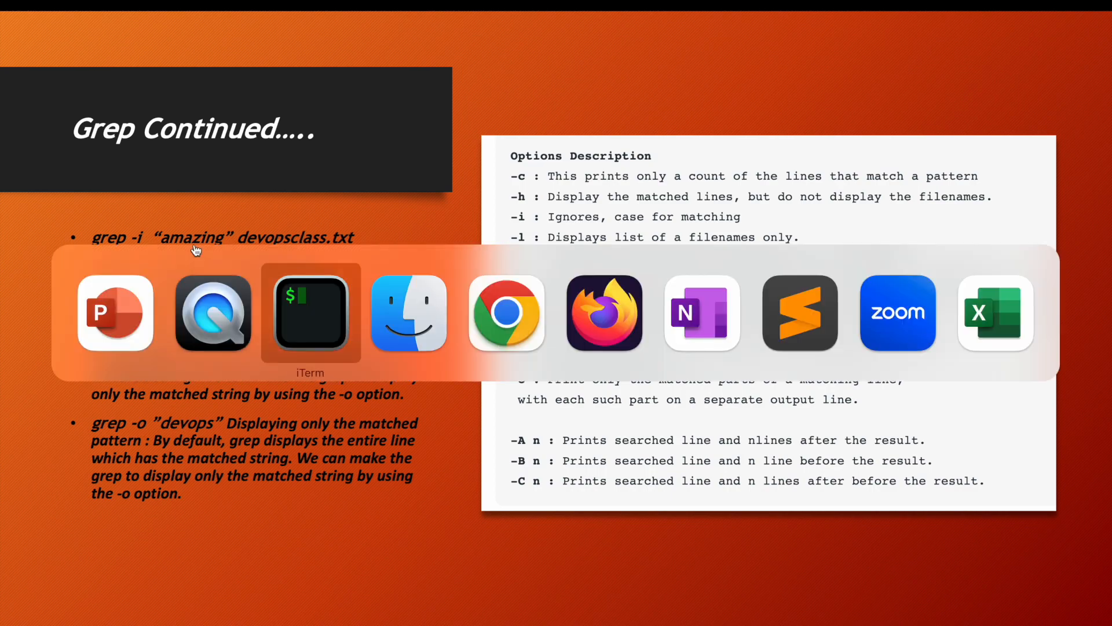
List the directory with ls -ltr and print devopsclass.txt's seven lines with cat.
click(311, 314)
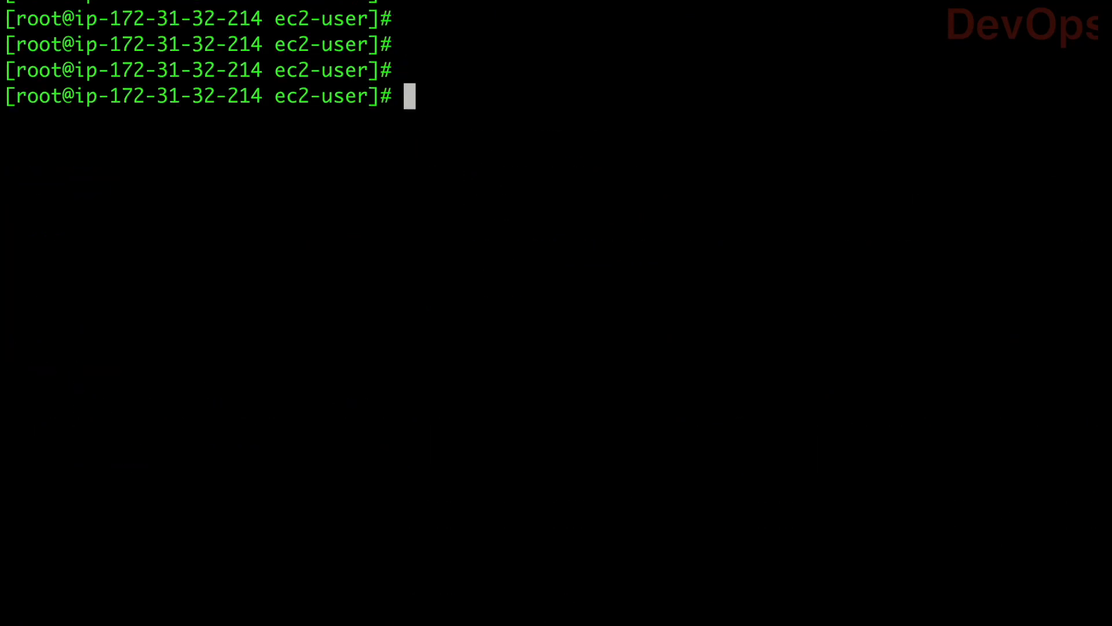
text(ls -ltr)
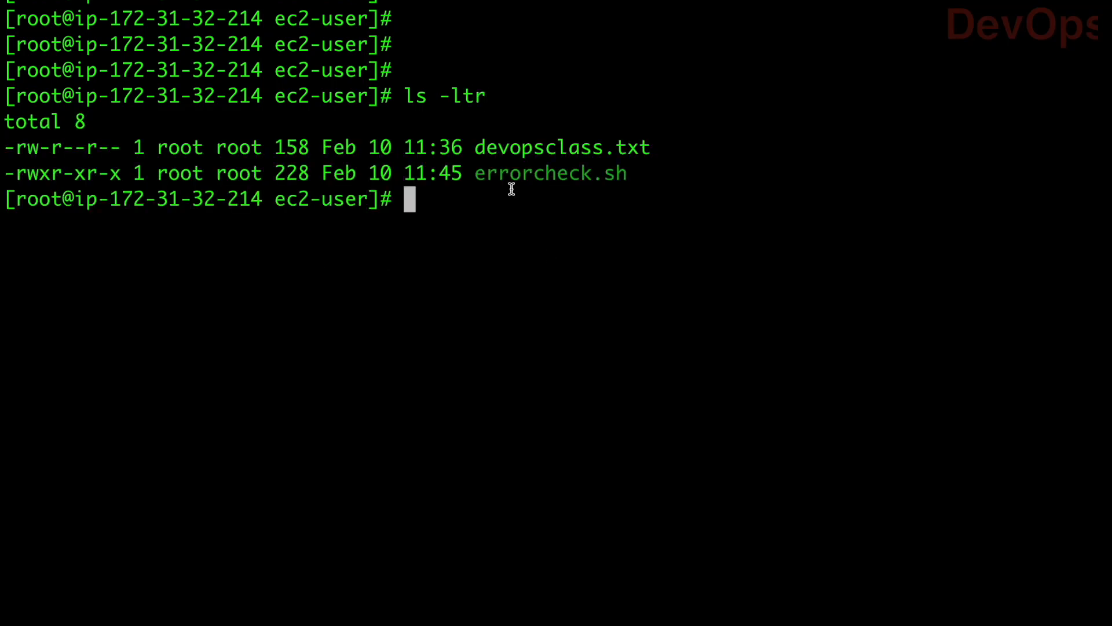
text(cat)
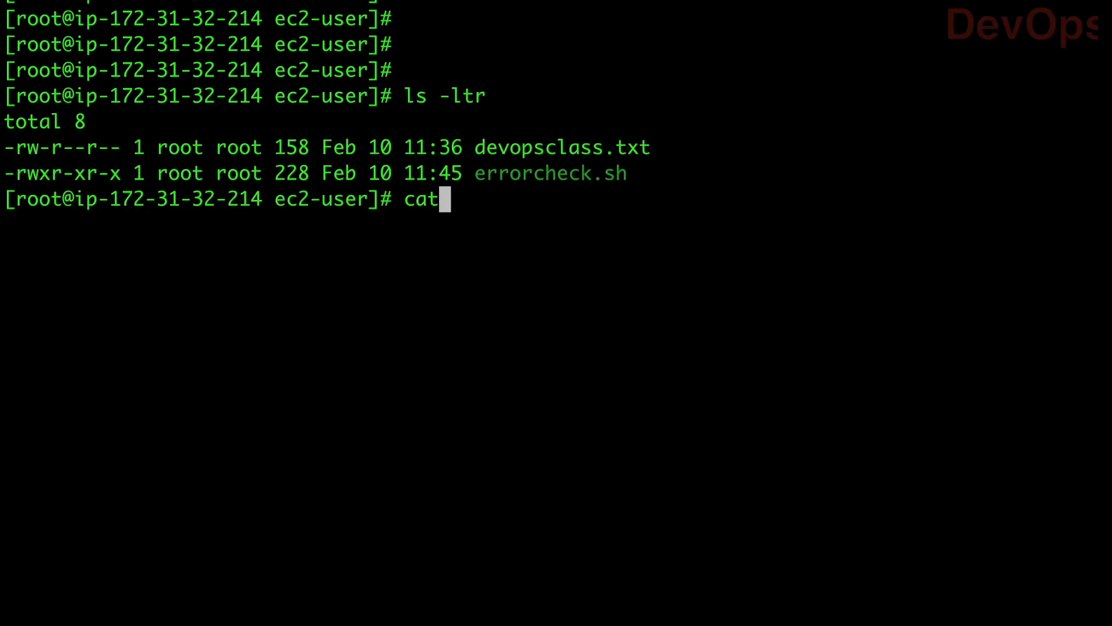
text(devopsclass.txt)
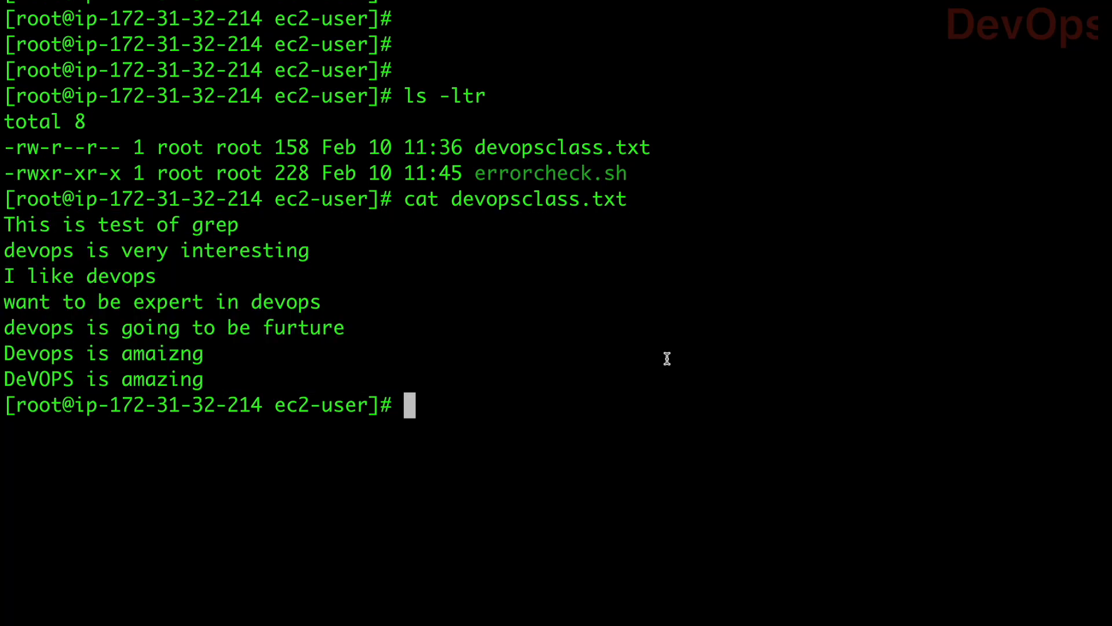
Run grep devops devopsclass.txt and point out the matched devops words in the four result lines.
text(gr)
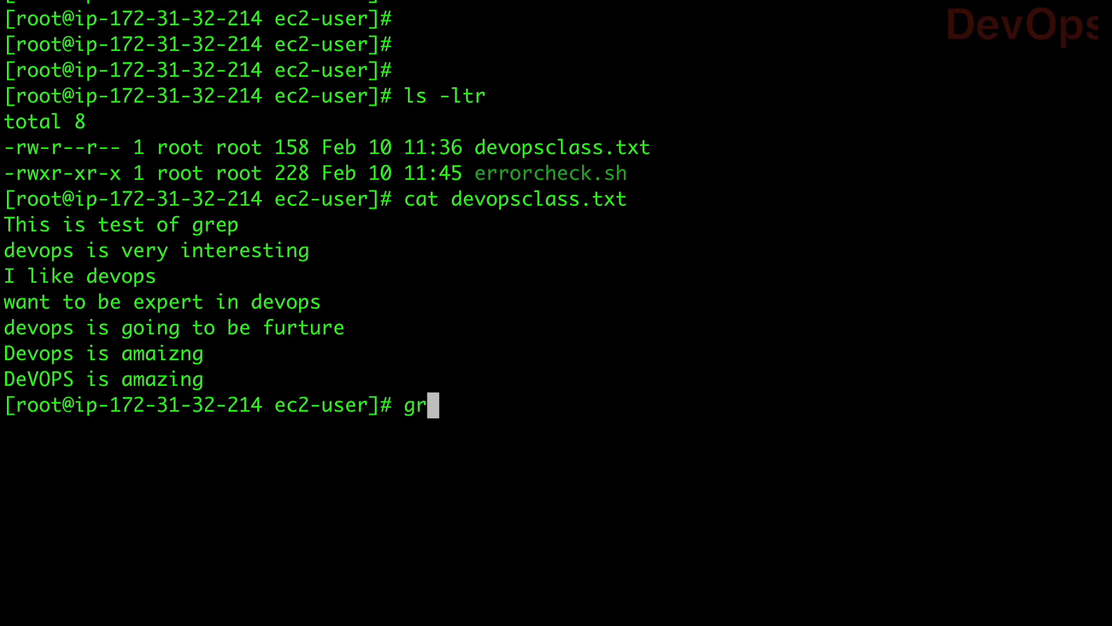
text(ep)
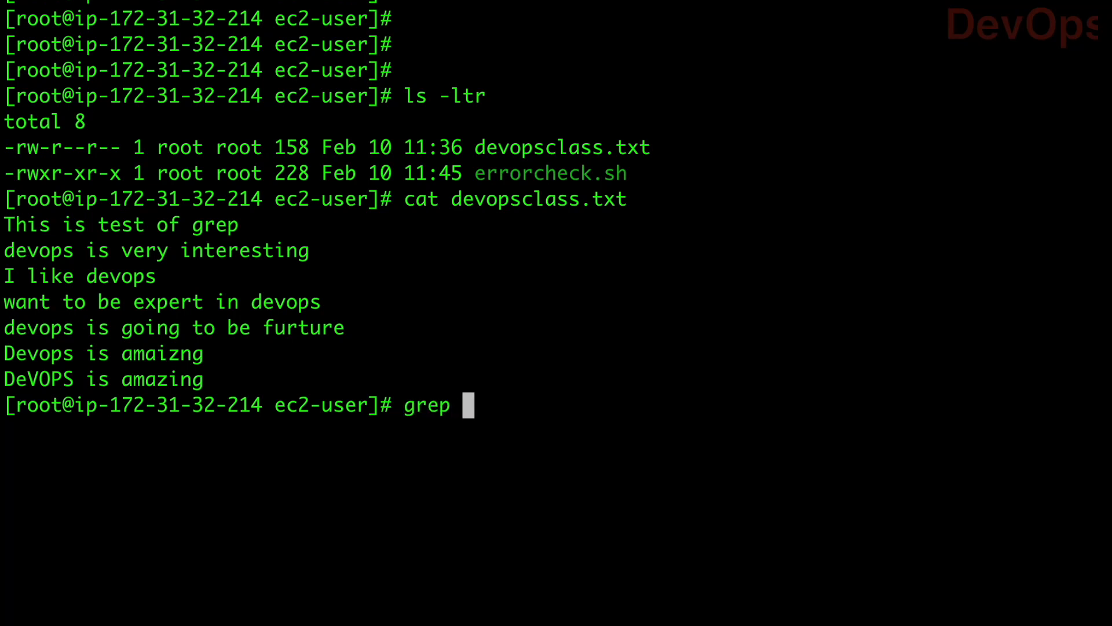
text(devops)
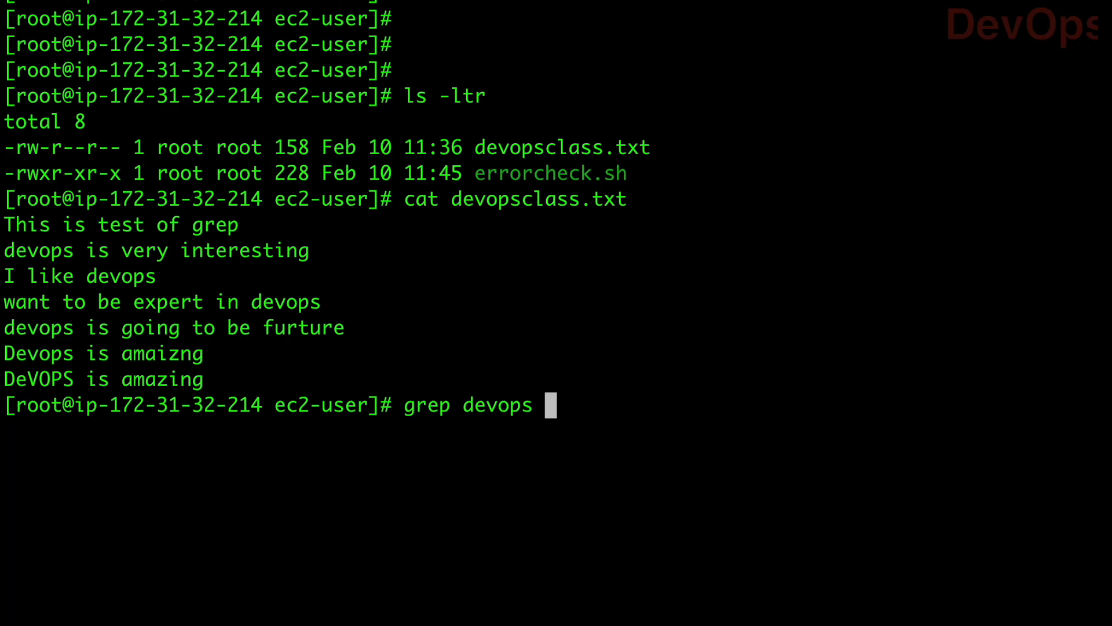
text(devopsclass.txt)
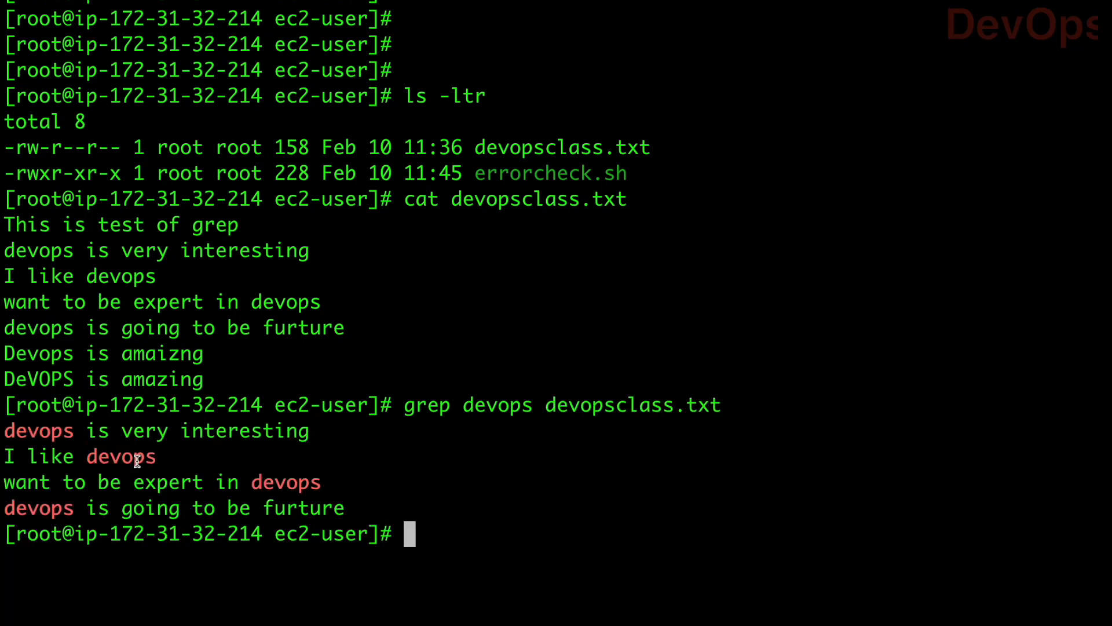
double_click(40, 431)
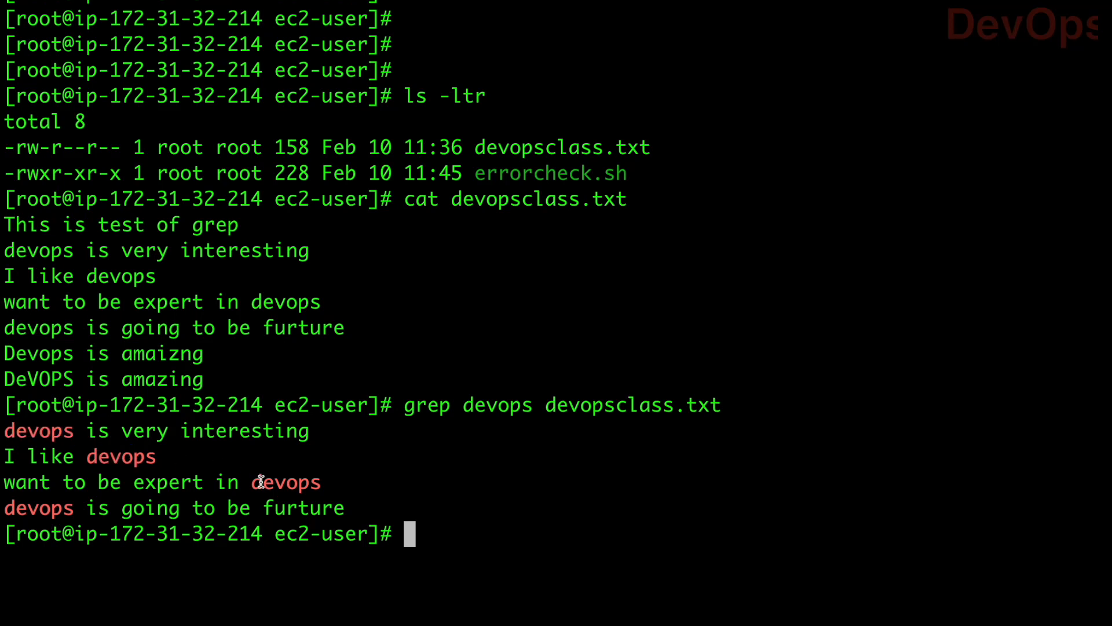
mouse_move(9, 230)
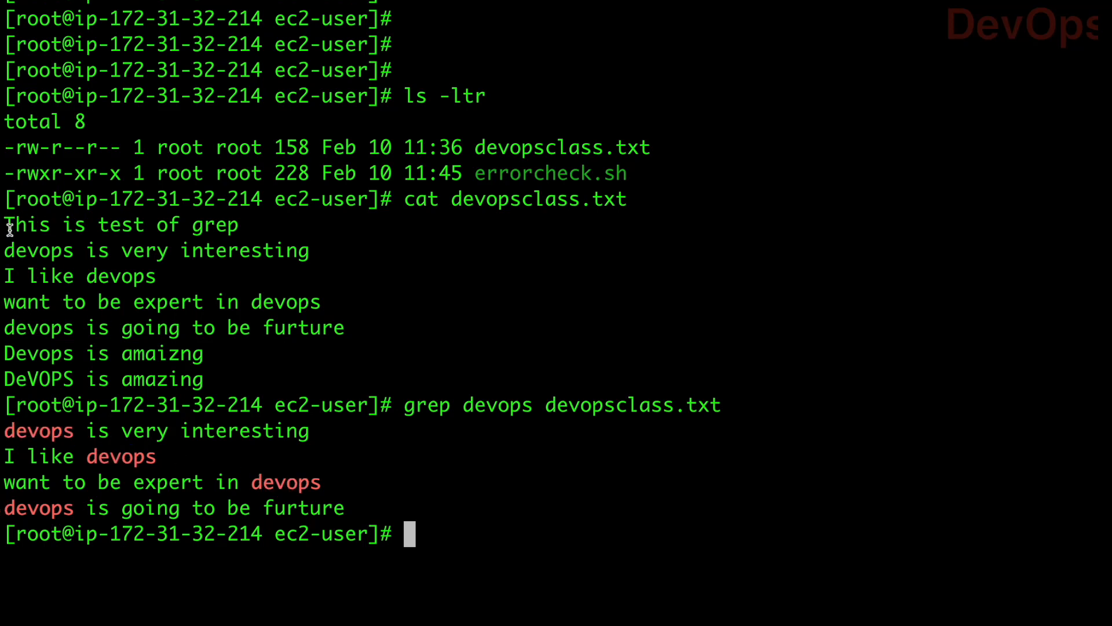
double_click(38, 251)
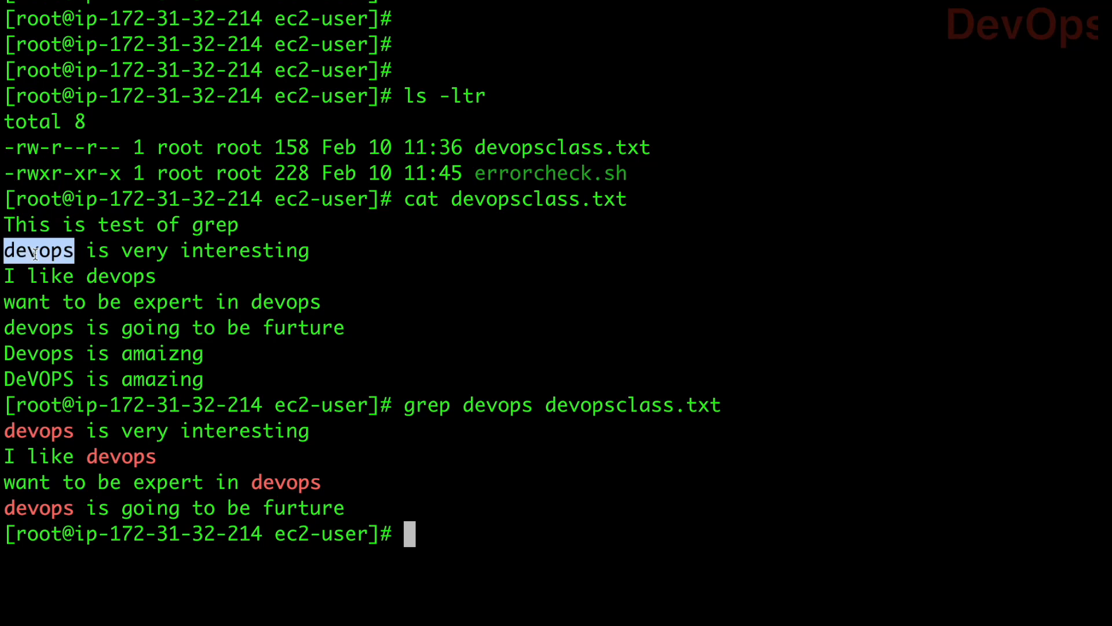
double_click(285, 301)
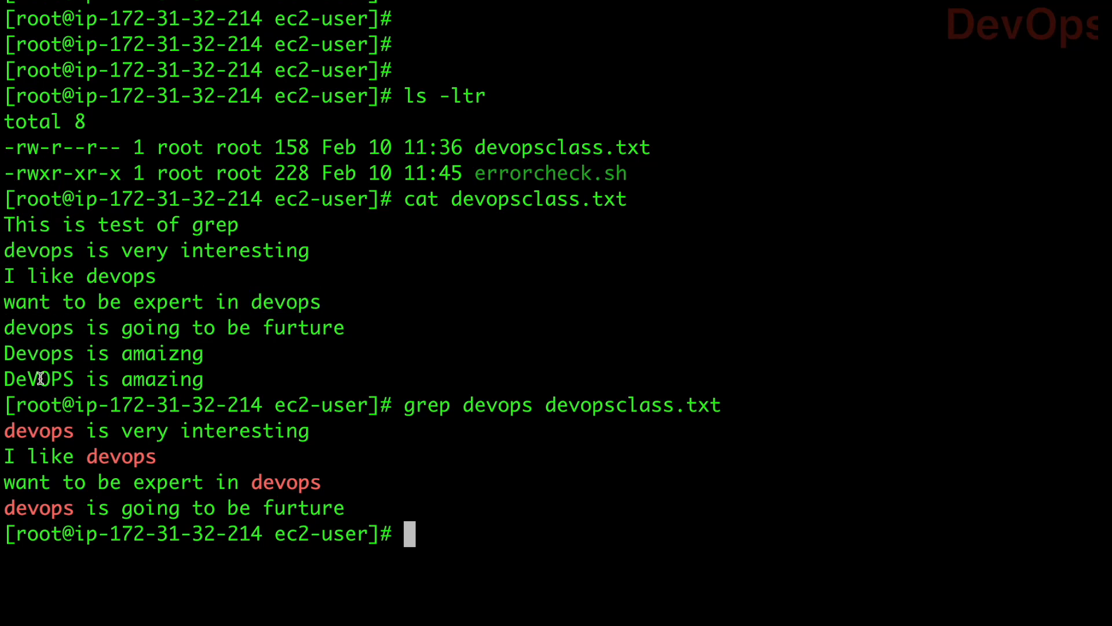
mouse_move(330, 497)
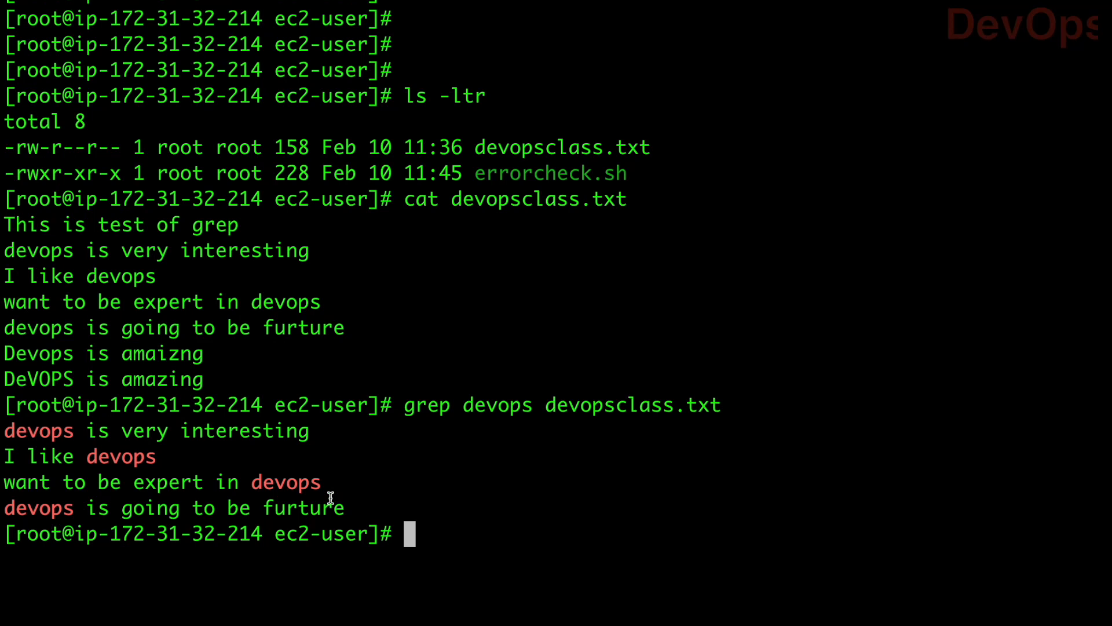
mouse_move(15, 186)
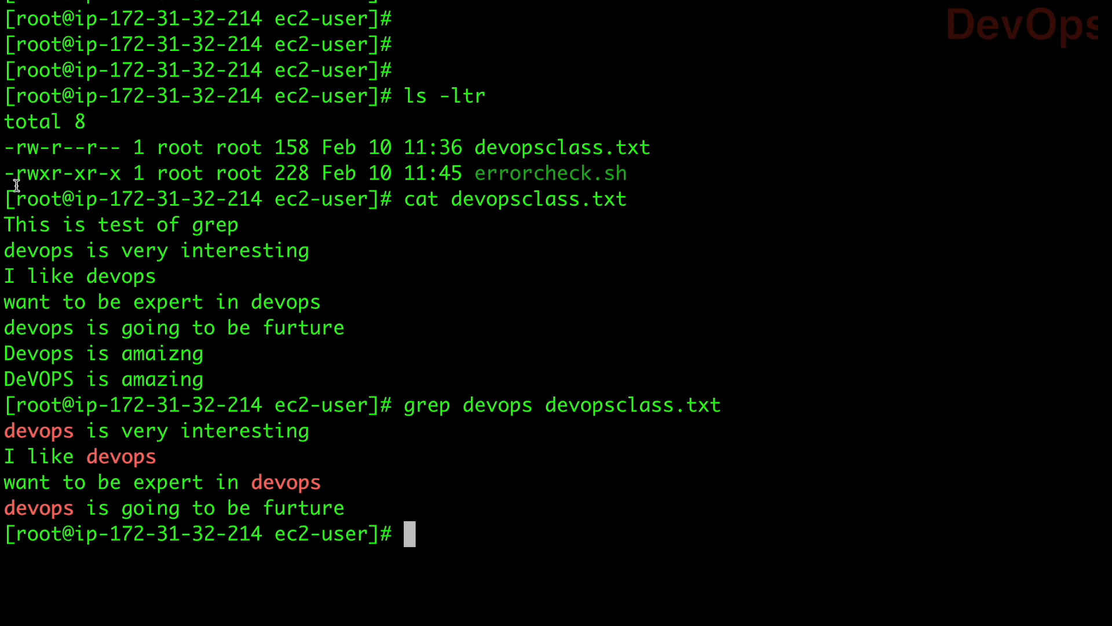
mouse_move(150, 286)
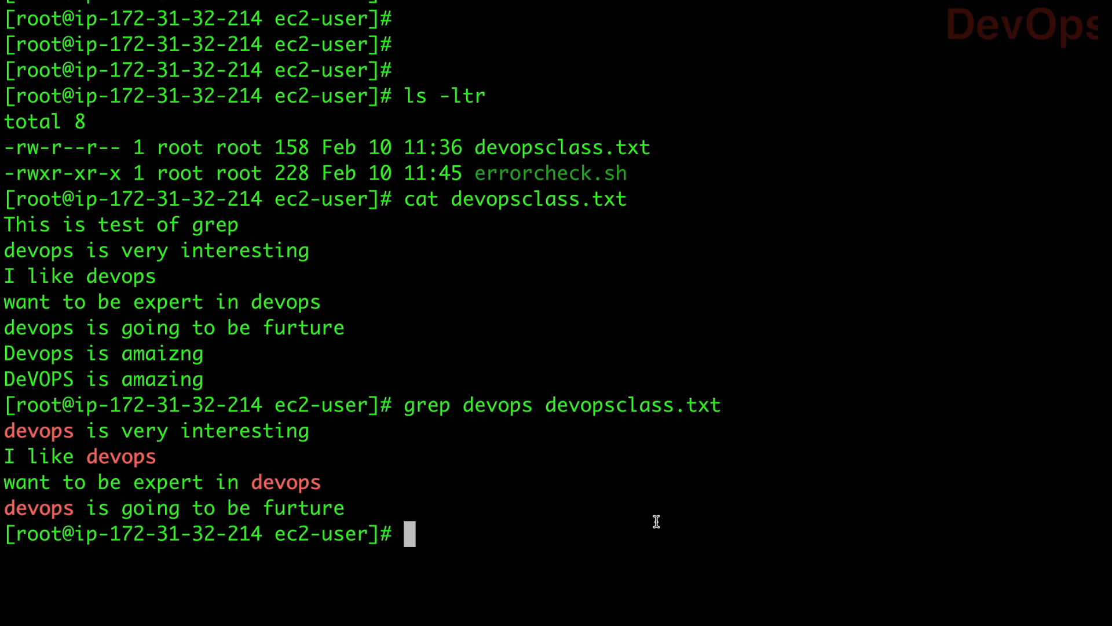
Run grep -i devops devopsclass.txt and highlight the six case-insensitive matches including Devops and DeVOPS.
text(grep devops devopsclass.txt)
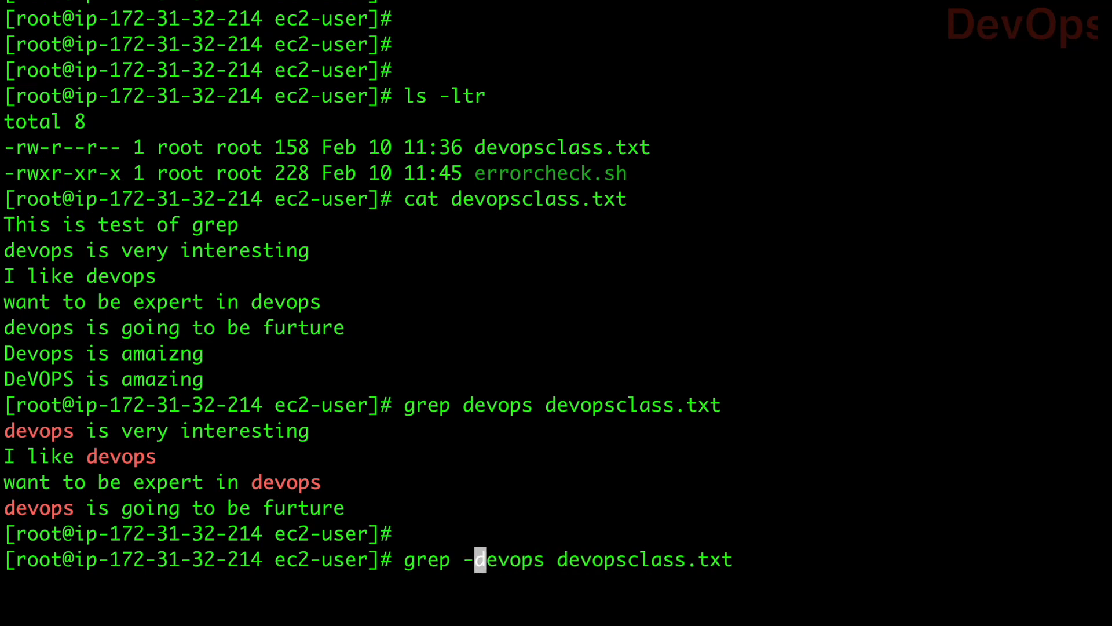
text(i)
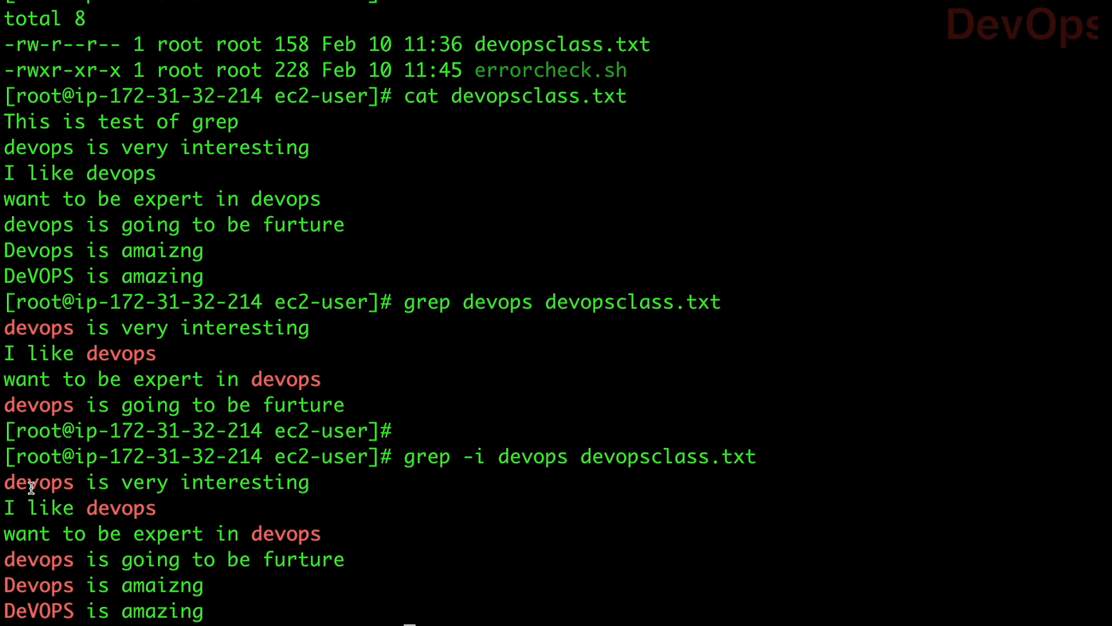
drag(4, 482, 226, 611)
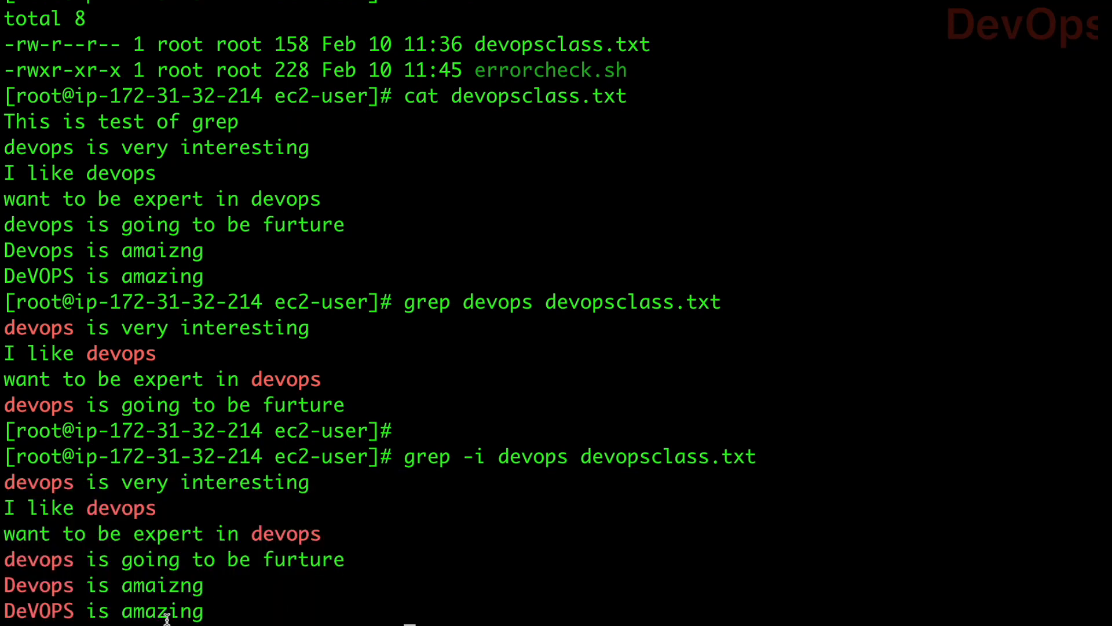
double_click(40, 611)
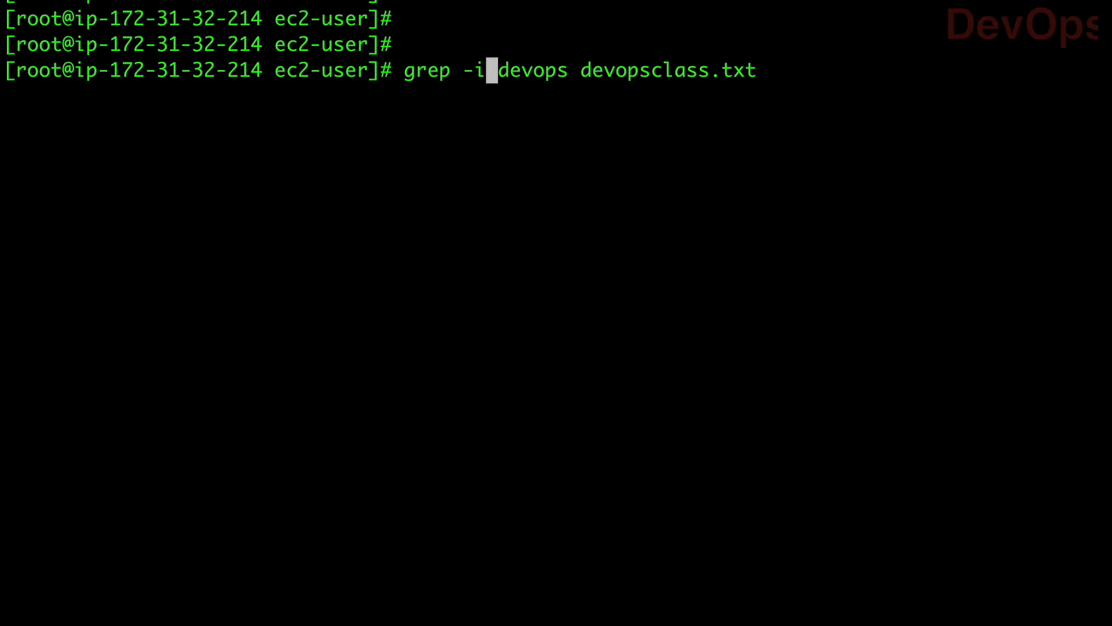
Run grep -c devops devopsclass.txt and mark the reported count of 4.
text(c)
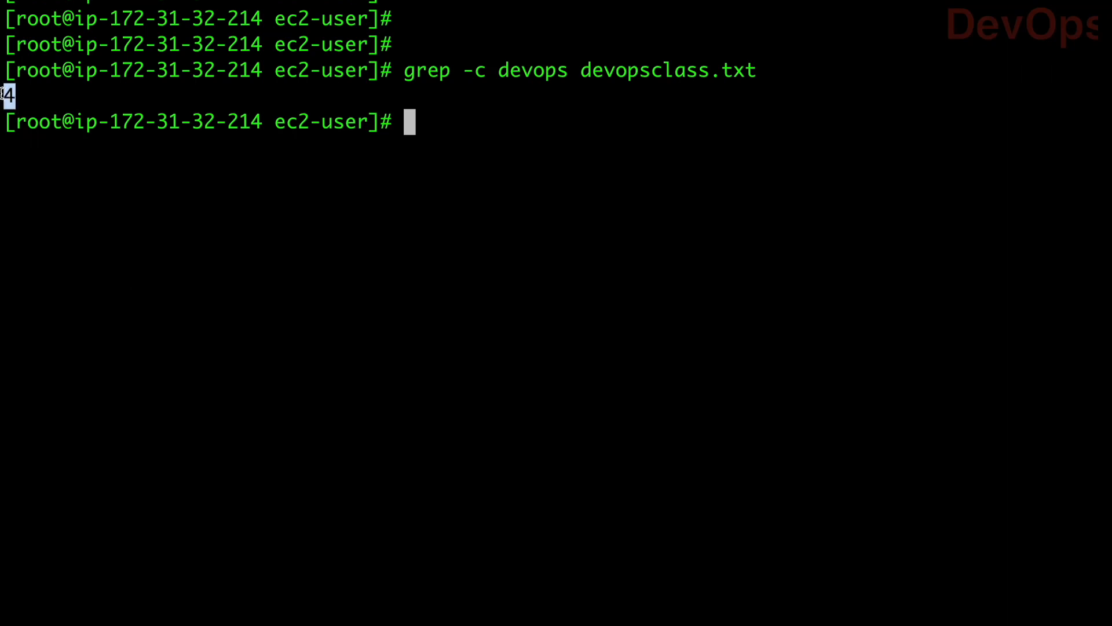
double_click(528, 71)
text(grep -ci devops devopsclass.txt)
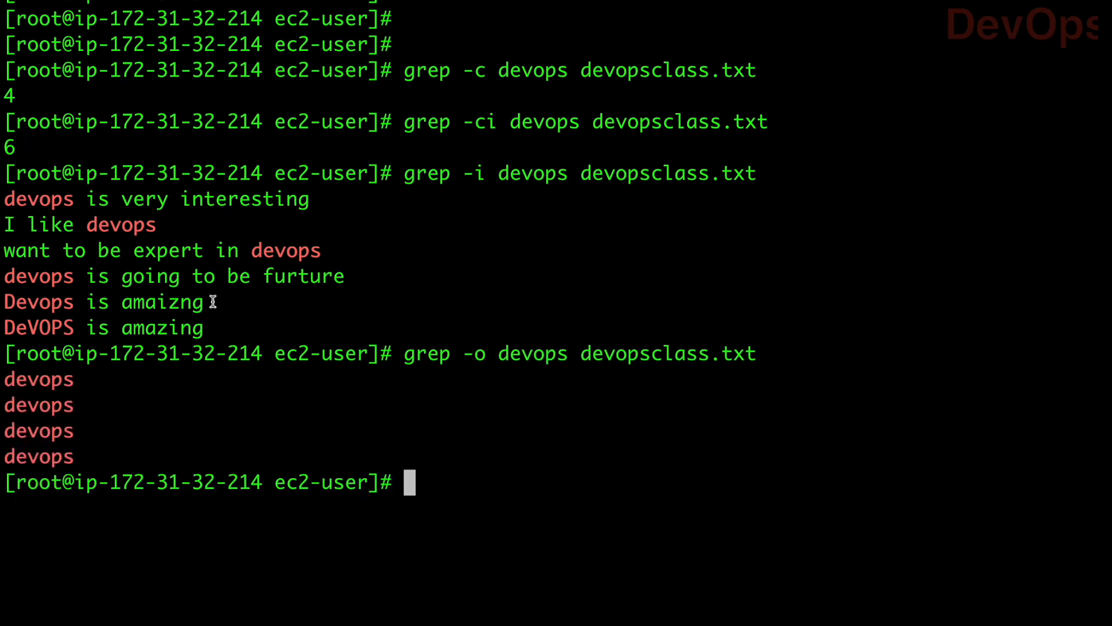
Highlight the four devops-only results printed by grep -o devops devopsclass.txt.
drag(4, 379, 74, 457)
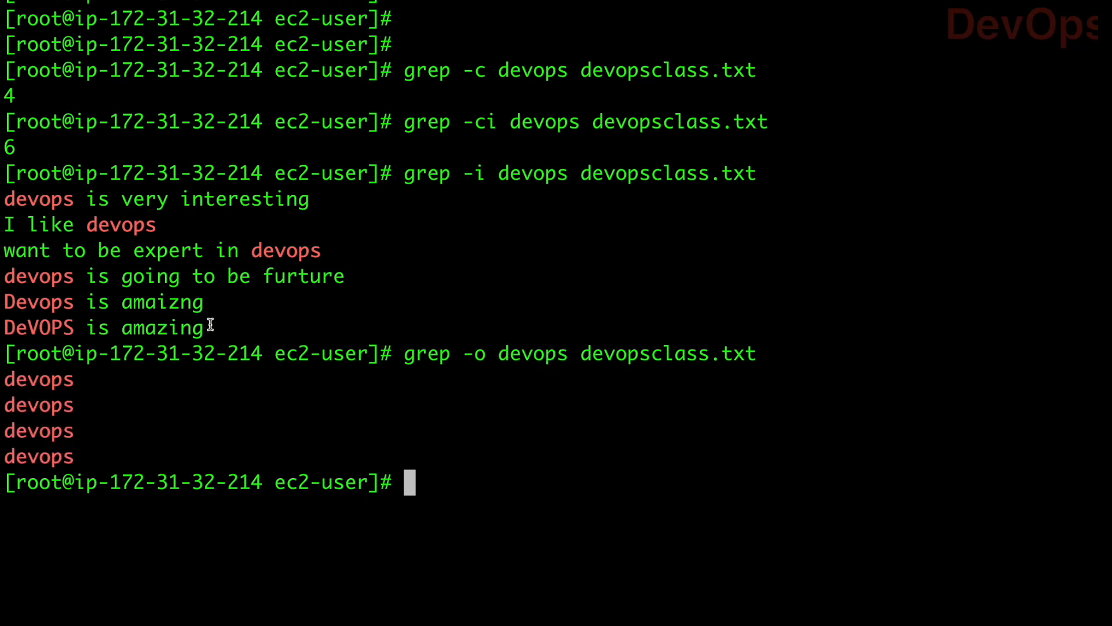
mouse_move(77, 207)
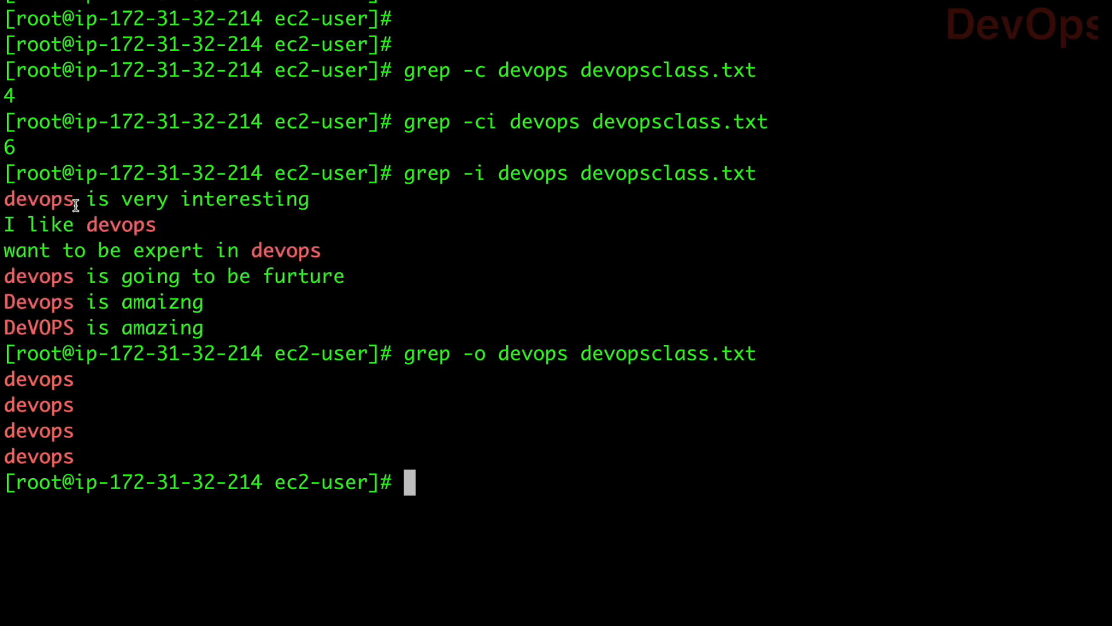
double_click(38, 200)
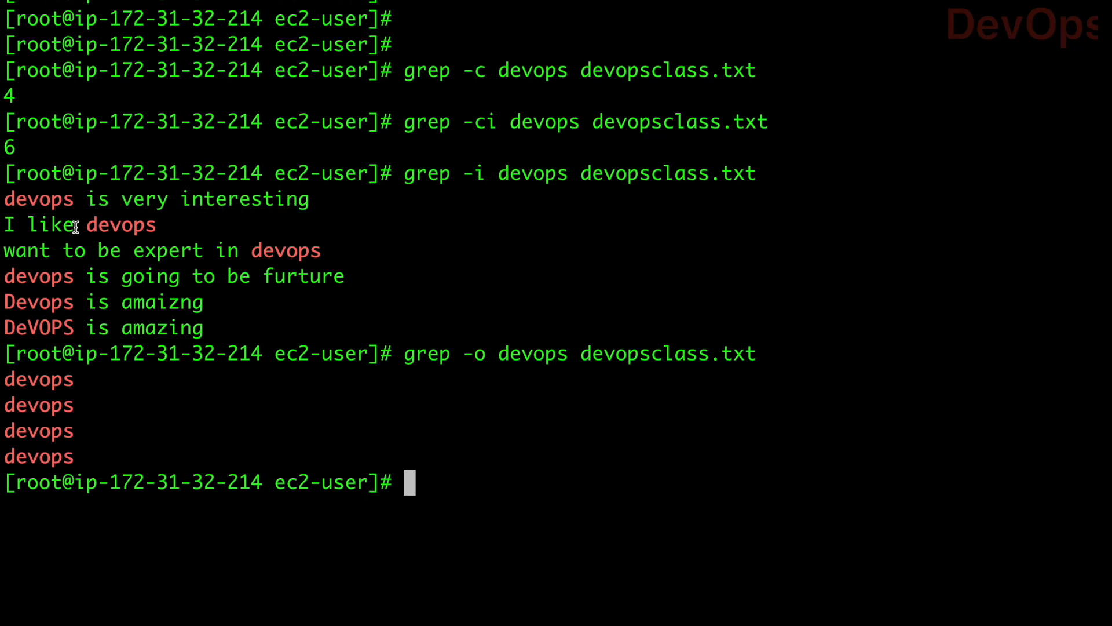
mouse_move(458, 355)
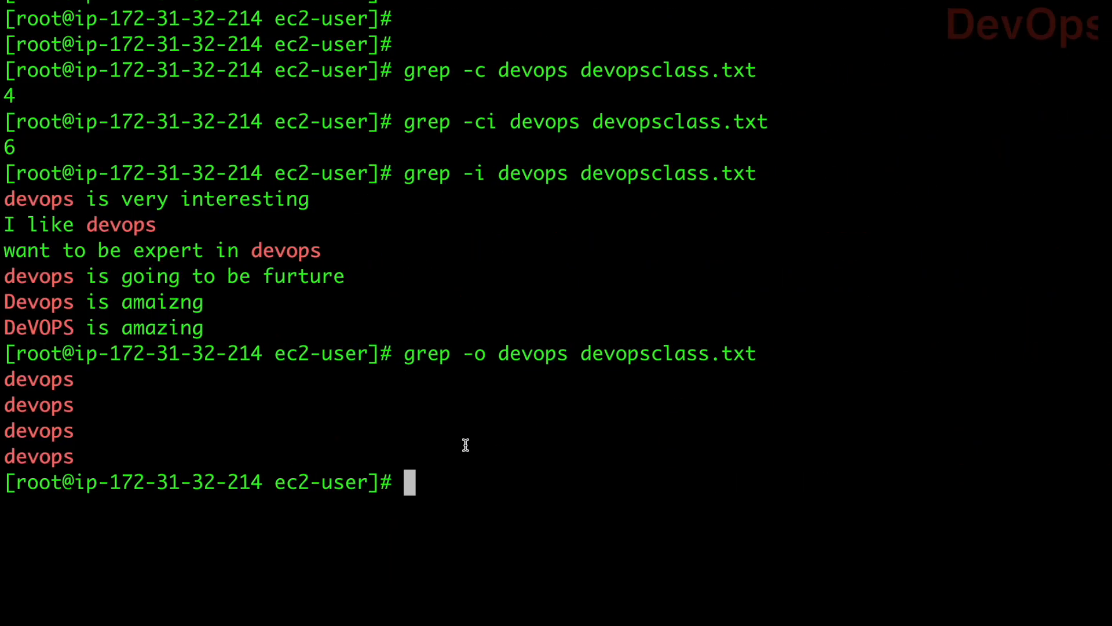
Recall the grep -o command and select it to adapt into a whole-word grep -w search.
text(grep -o devops devopsclass.txt)
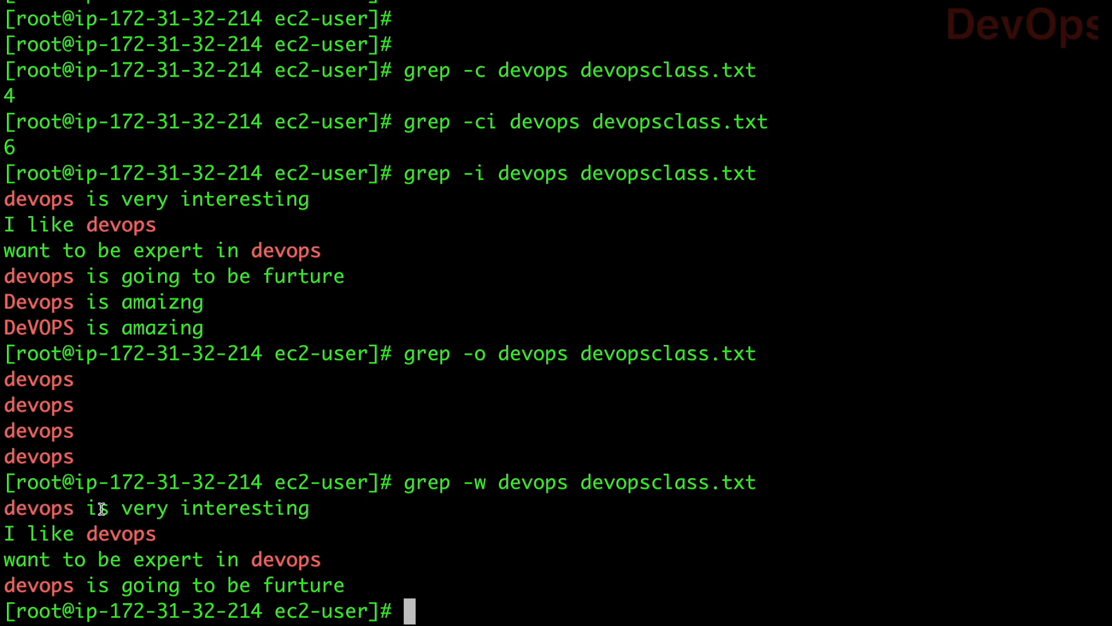
drag(85, 508, 309, 507)
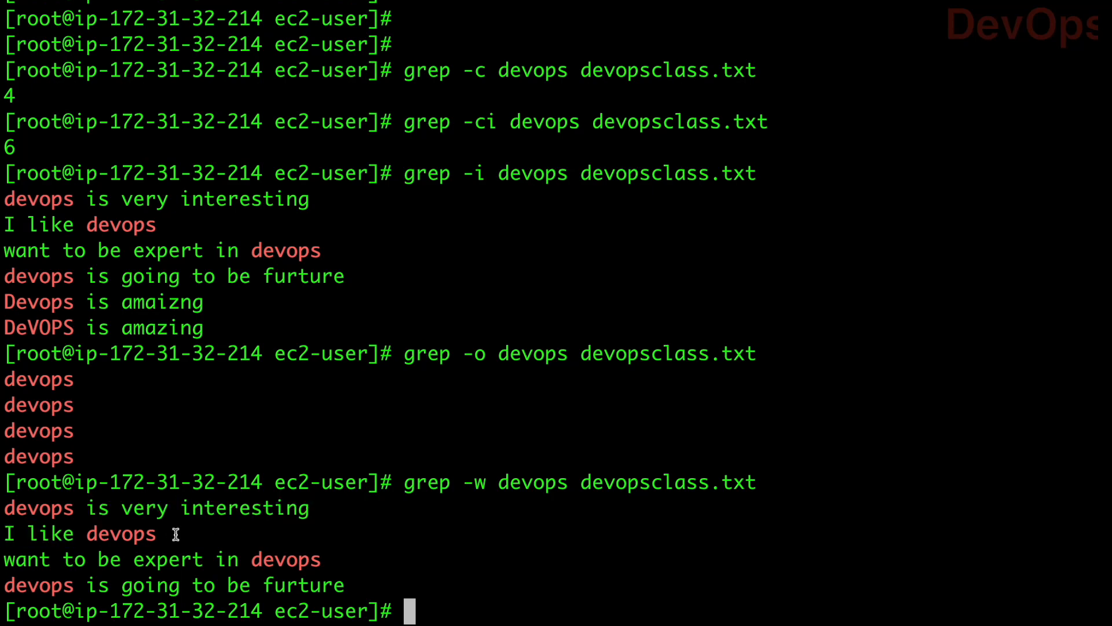
mouse_move(525, 370)
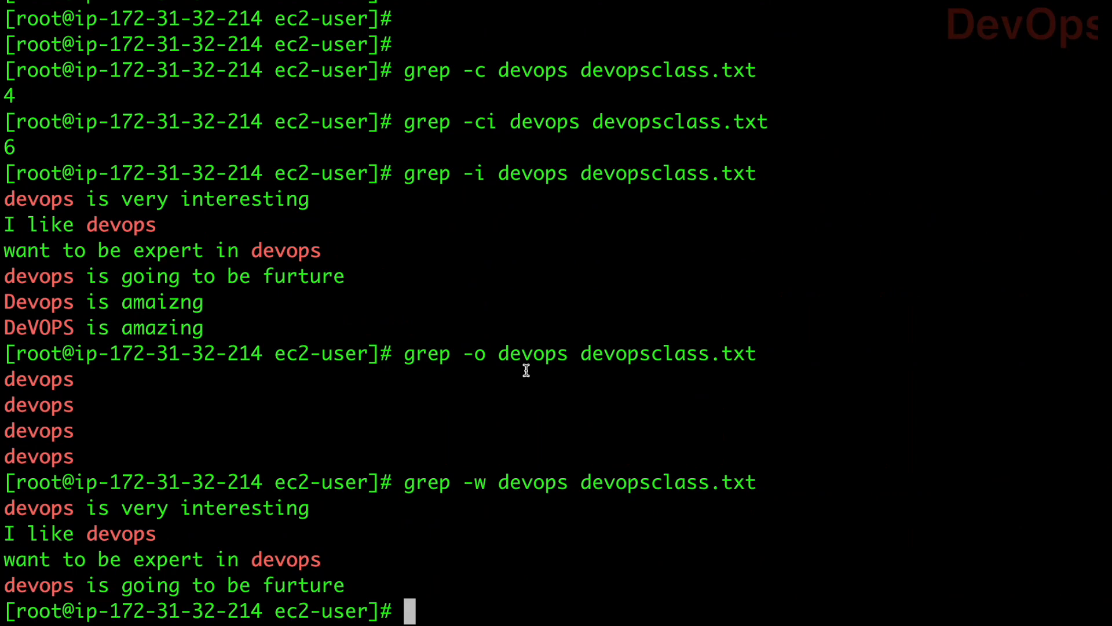
Recall grep -w as the base for the -n, -ni, -v and -vi runs and scroll through their output.
text(grep -w devops devopsclass.txt)
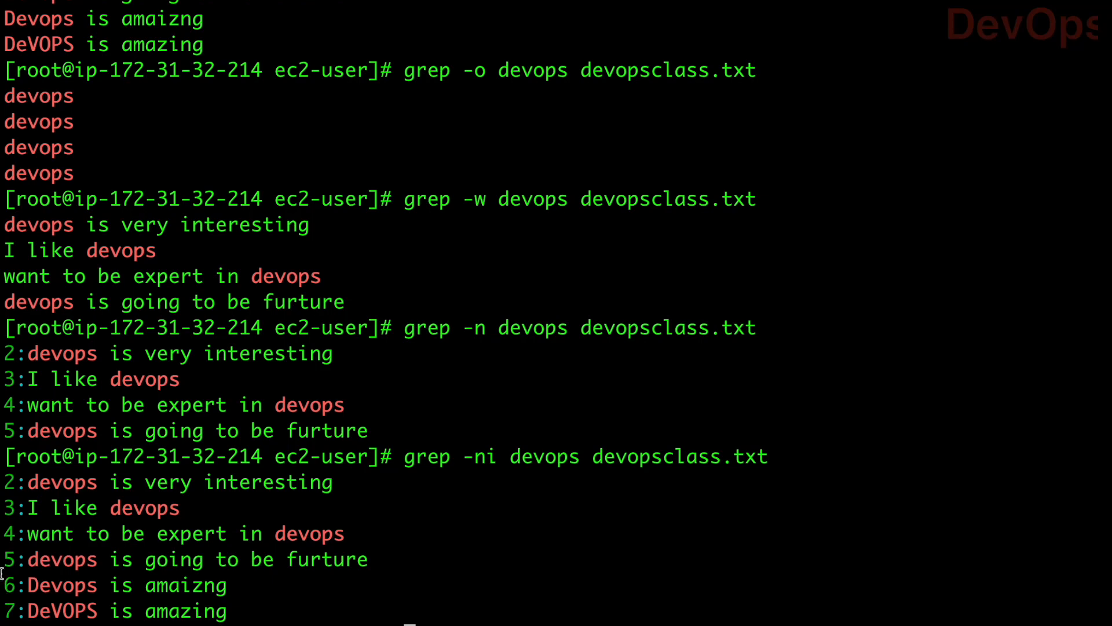
mouse_move(585, 454)
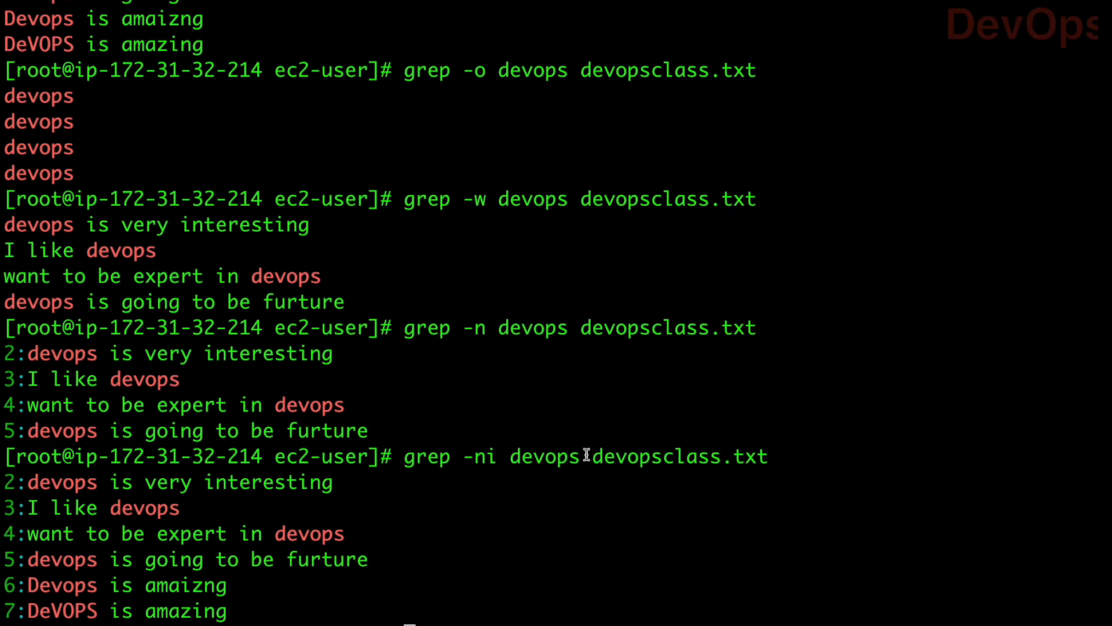
mouse_move(659, 209)
text(grep -vi devops devopsclass.txt)
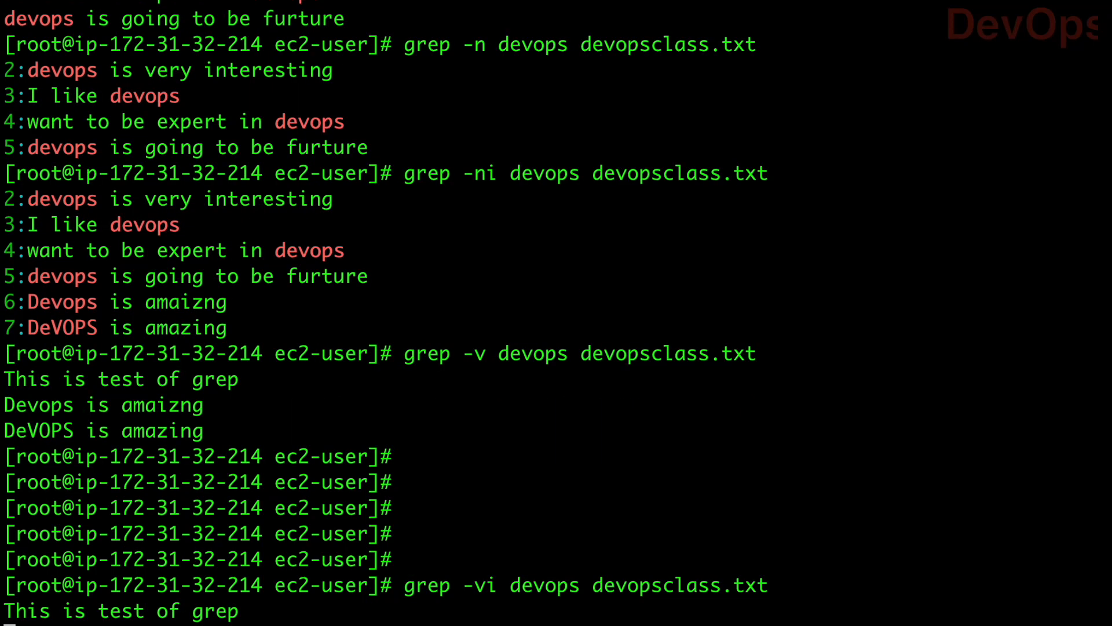
scroll(down, 3)
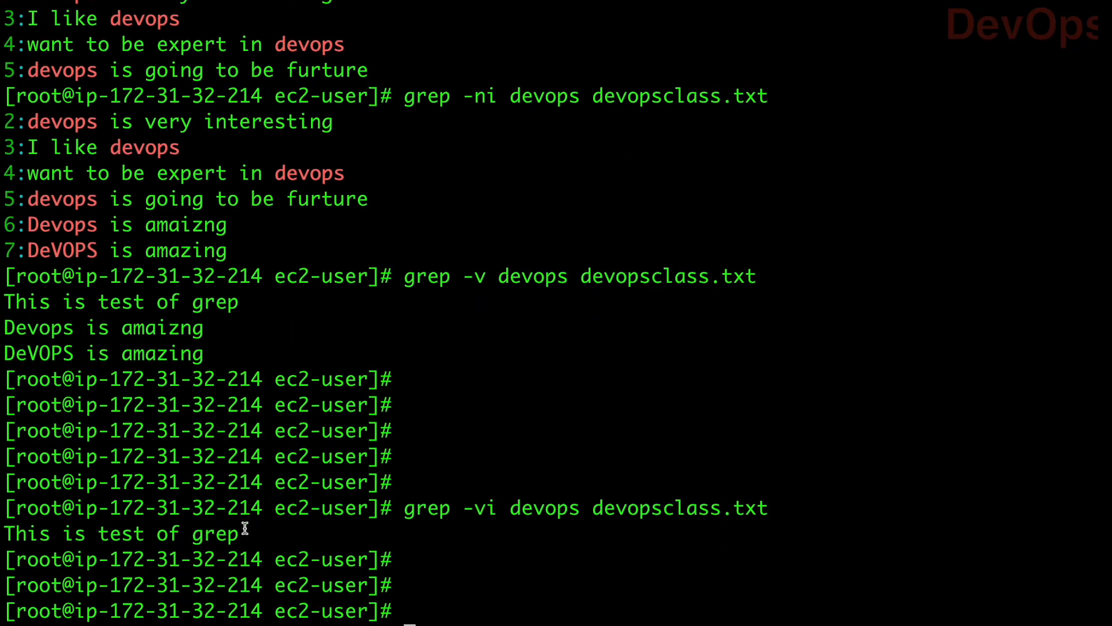
double_click(120, 533)
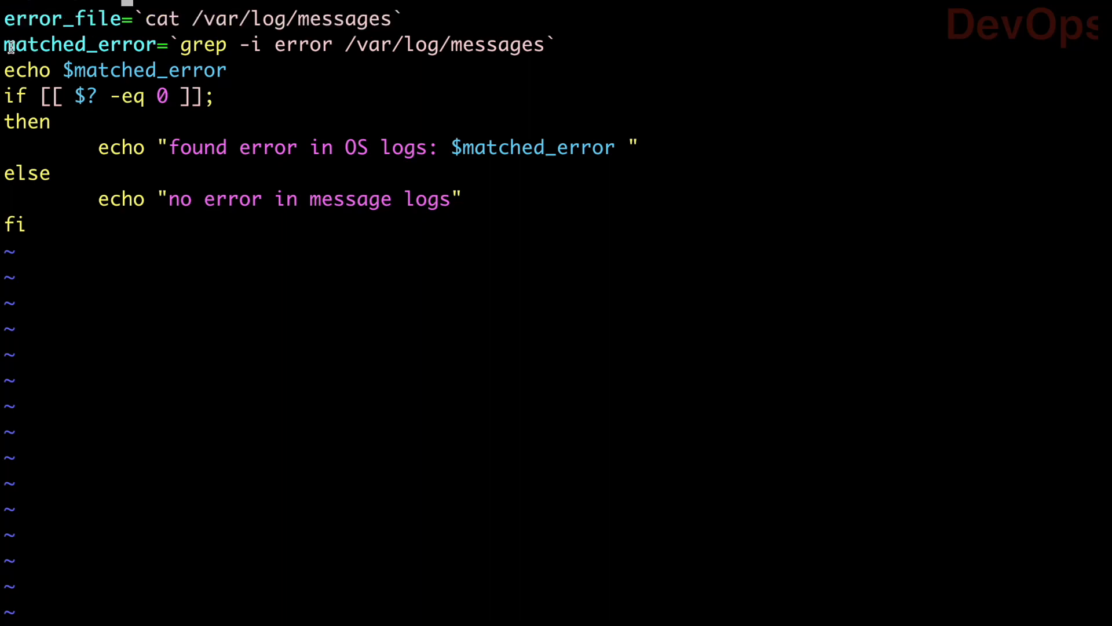
Highlight grep, -i, error and /var/log/messages on the script's grep line in vim.
double_click(70, 44)
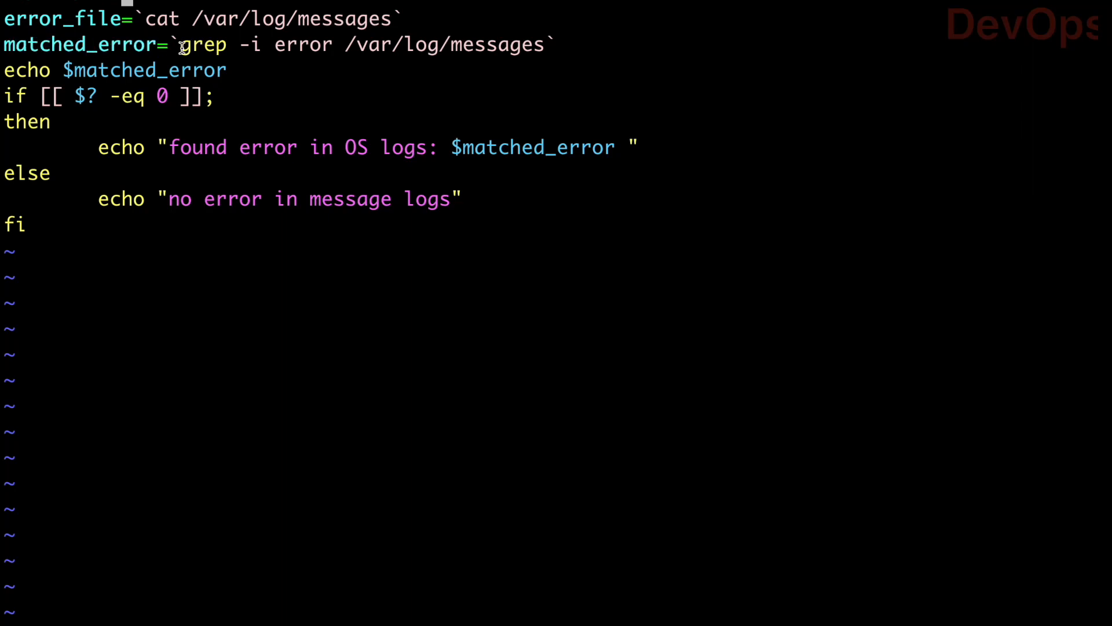
double_click(203, 44)
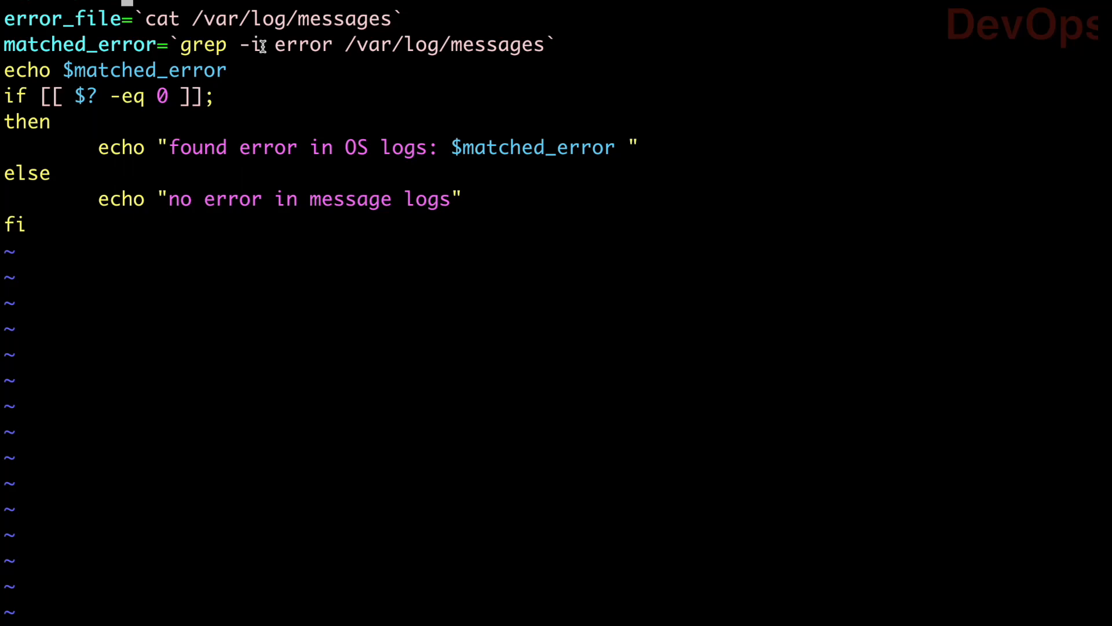
double_click(302, 44)
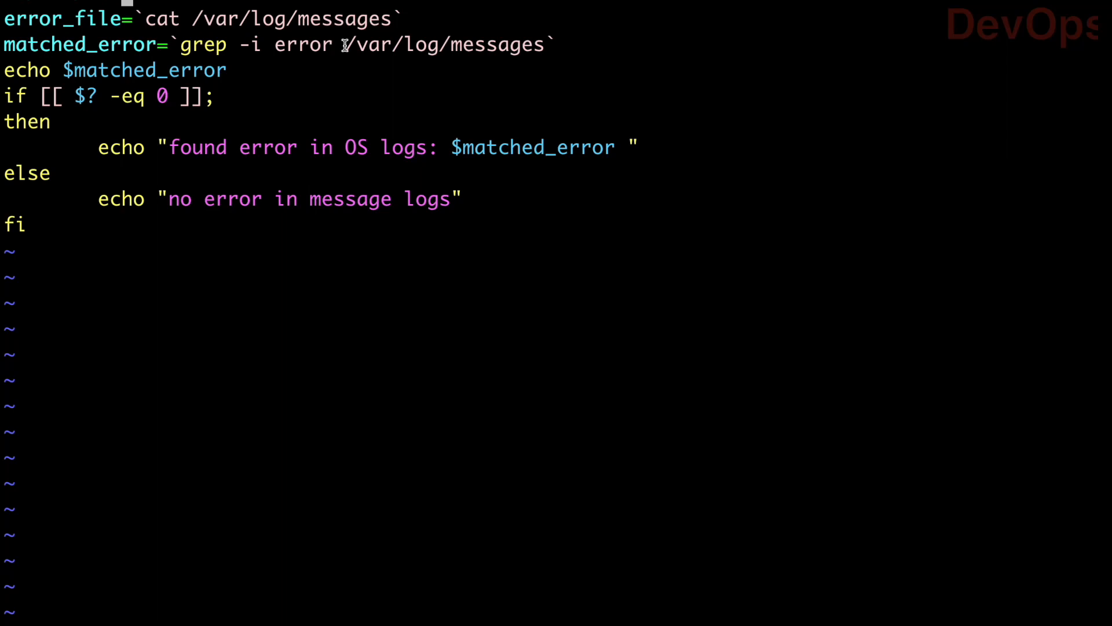
double_click(445, 44)
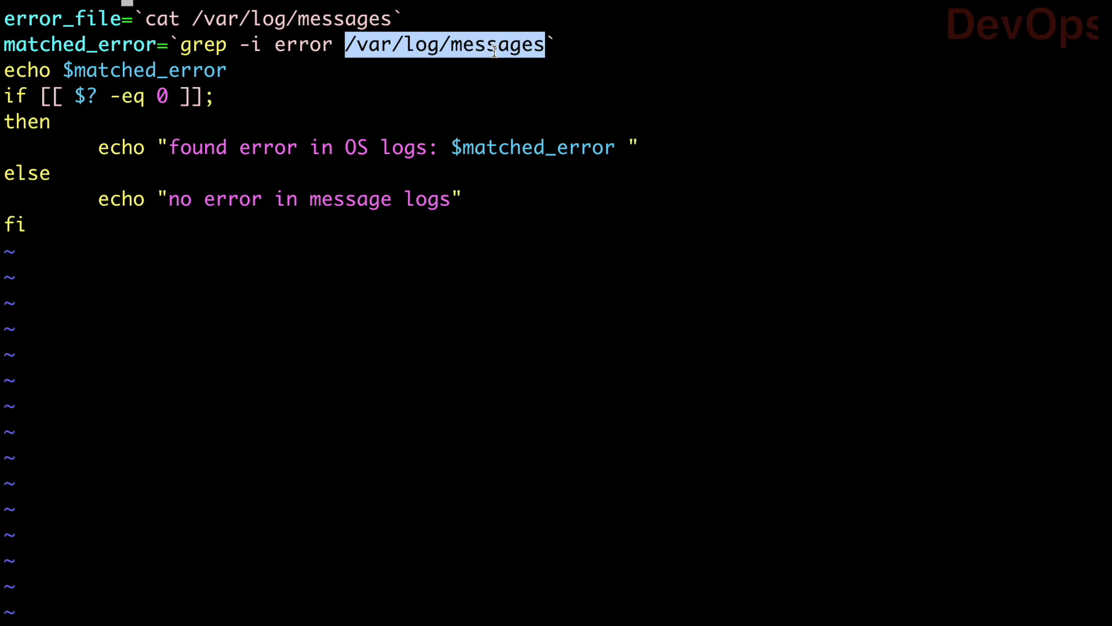
mouse_move(375, 44)
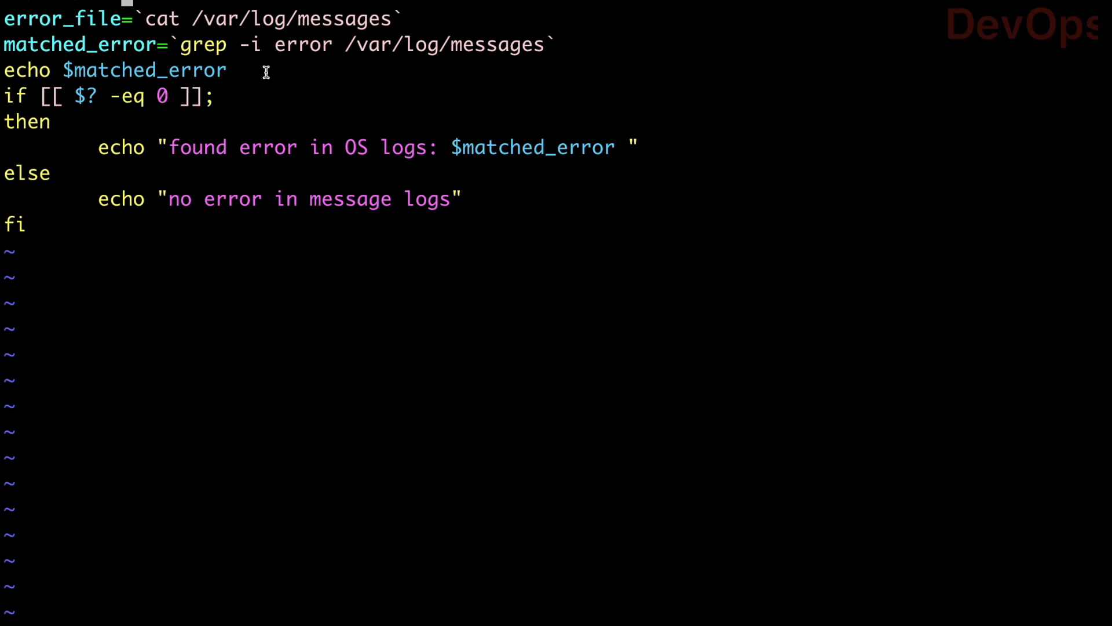
mouse_move(236, 44)
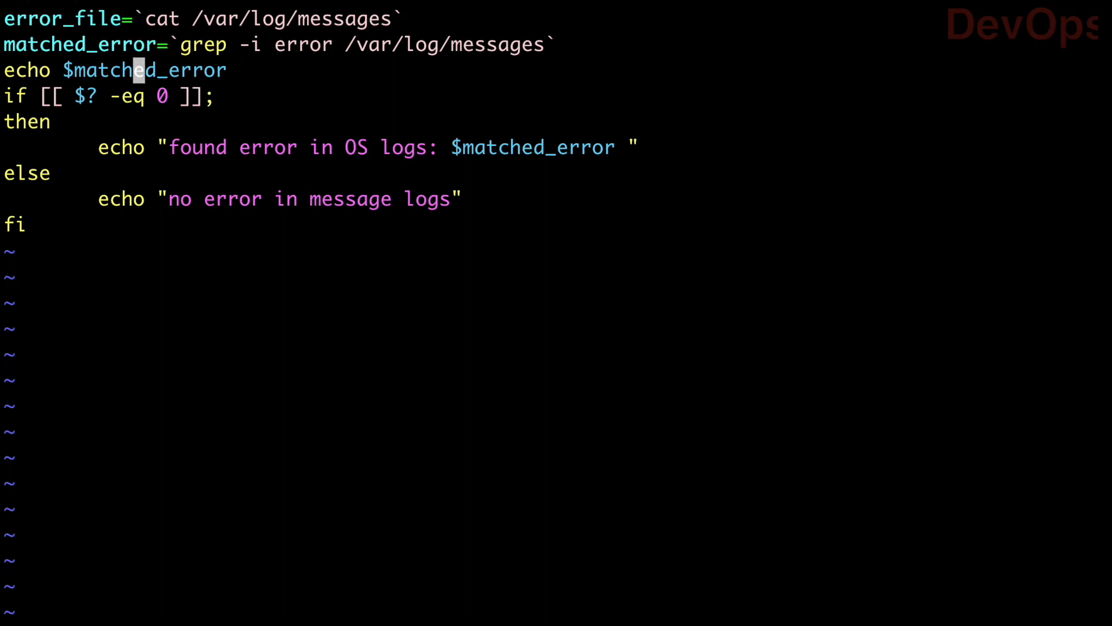
mouse_move(69, 87)
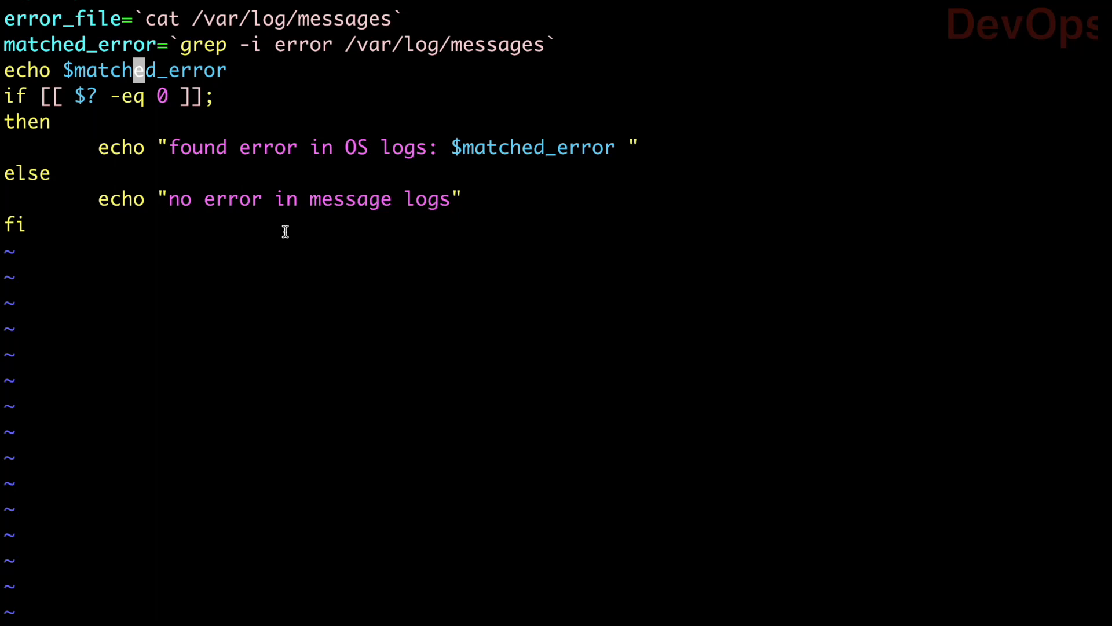
mouse_move(85, 152)
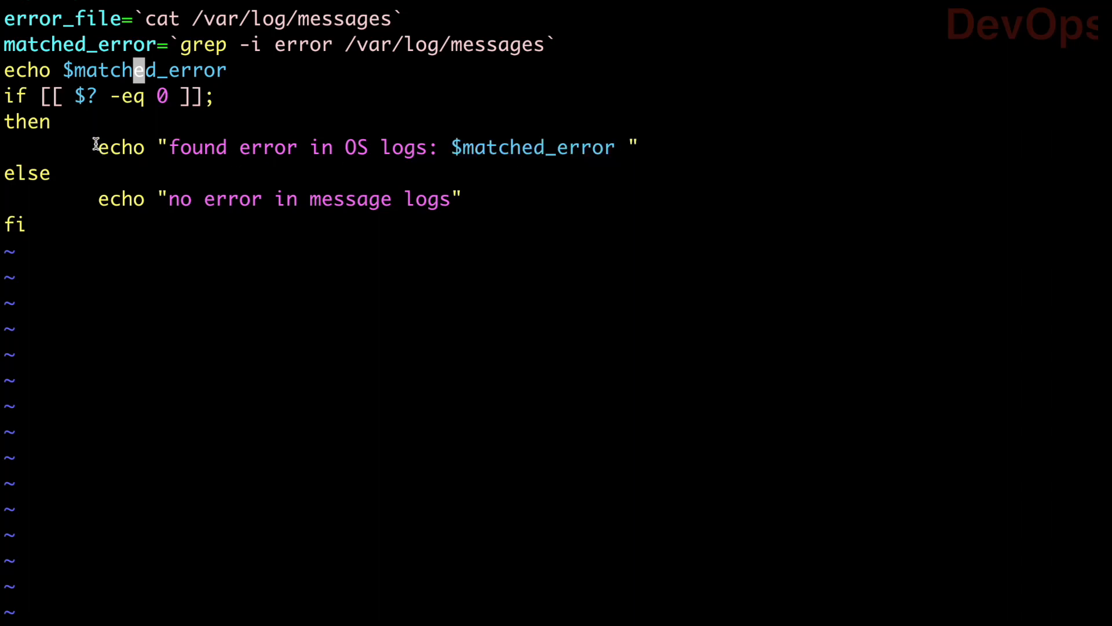
drag(97, 147, 440, 147)
text(./errorcheck.sh)
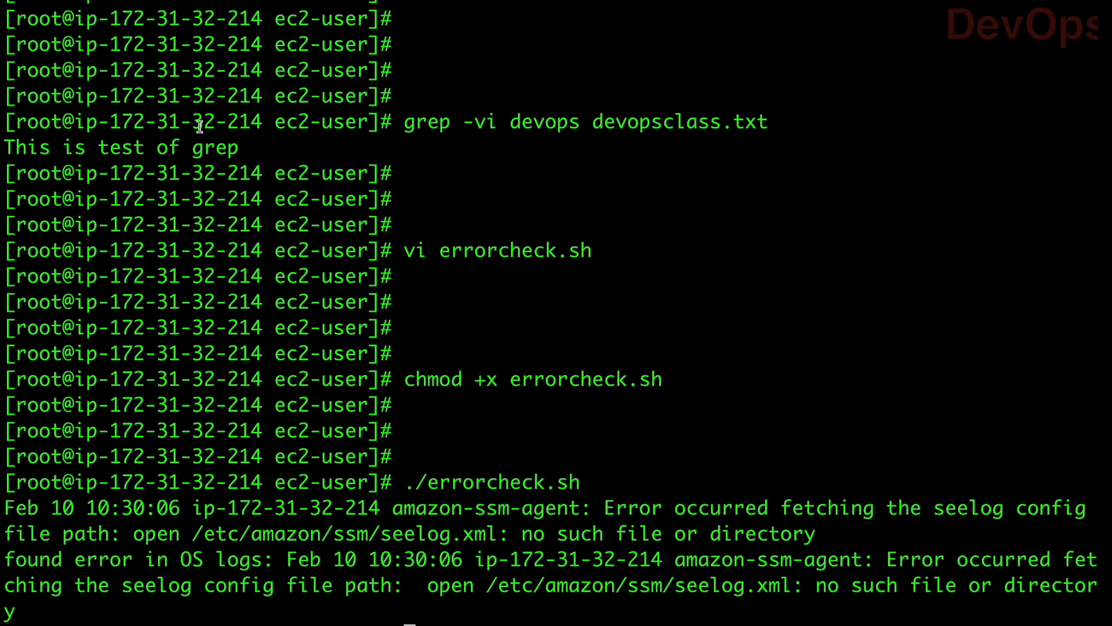
Highlight the amazon-ssm-agent seelog error line that errorcheck.sh found in the OS logs.
double_click(39, 507)
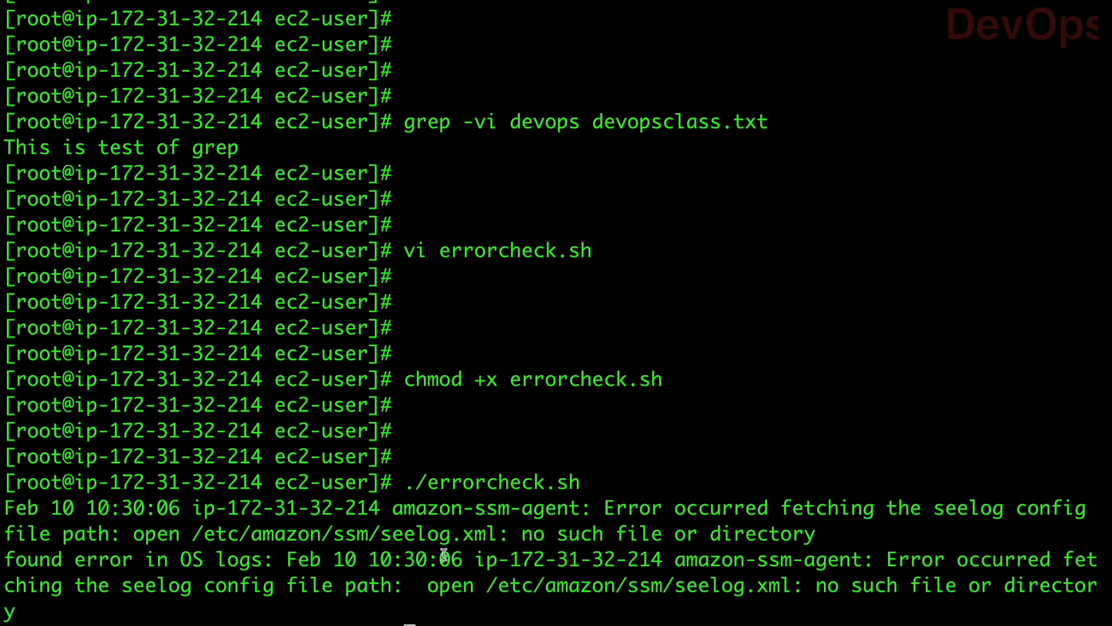
drag(7, 507, 121, 559)
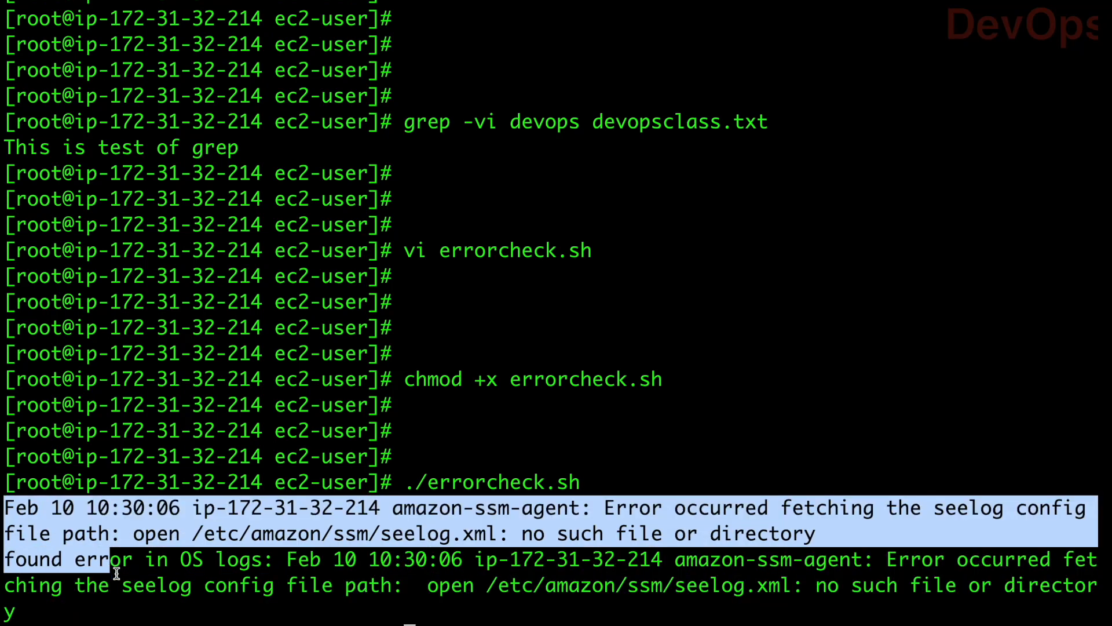